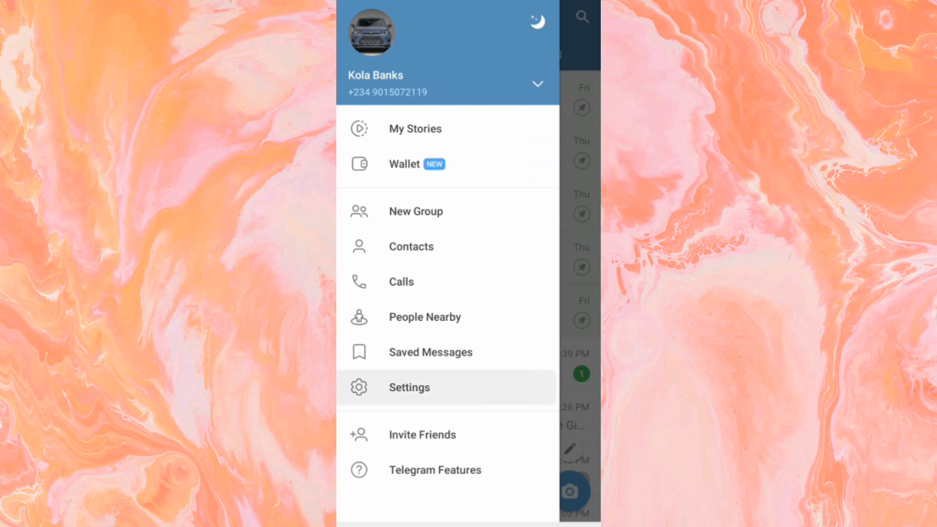
Open Telegram Settings from the side drawer menu
left_click(409, 387)
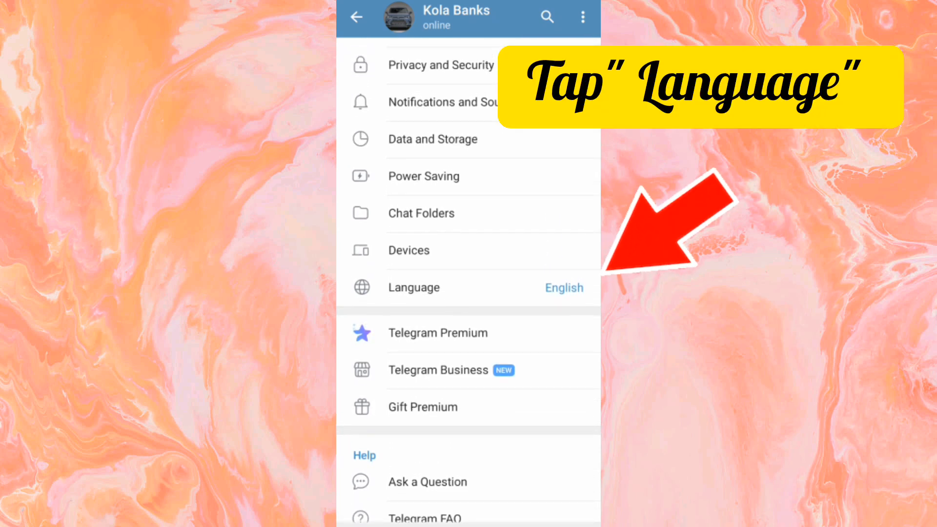
Open the Language option to show available interface languages, English currently selected
left_click(413, 287)
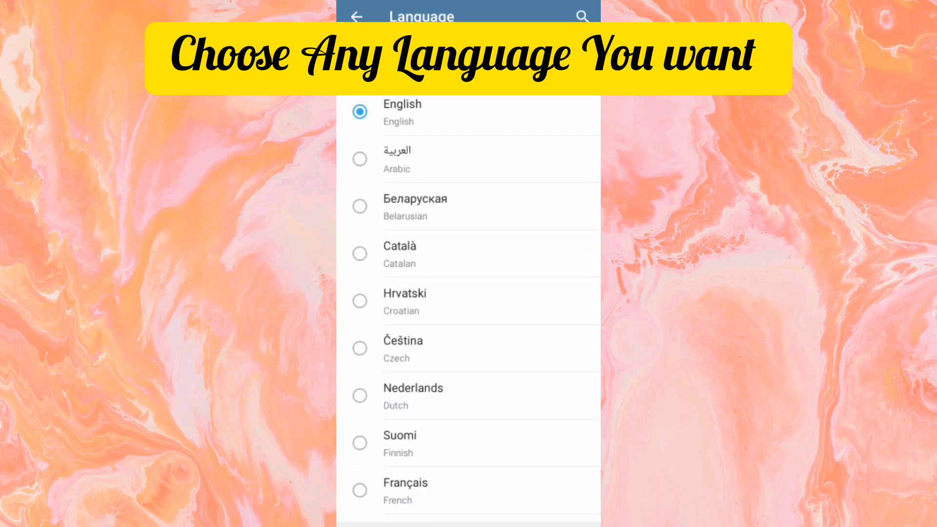
scroll("down", 3)
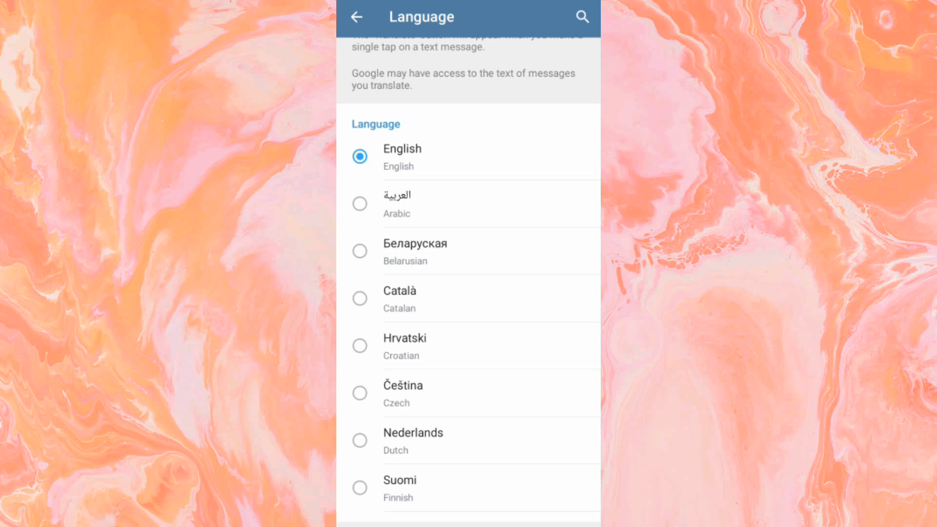